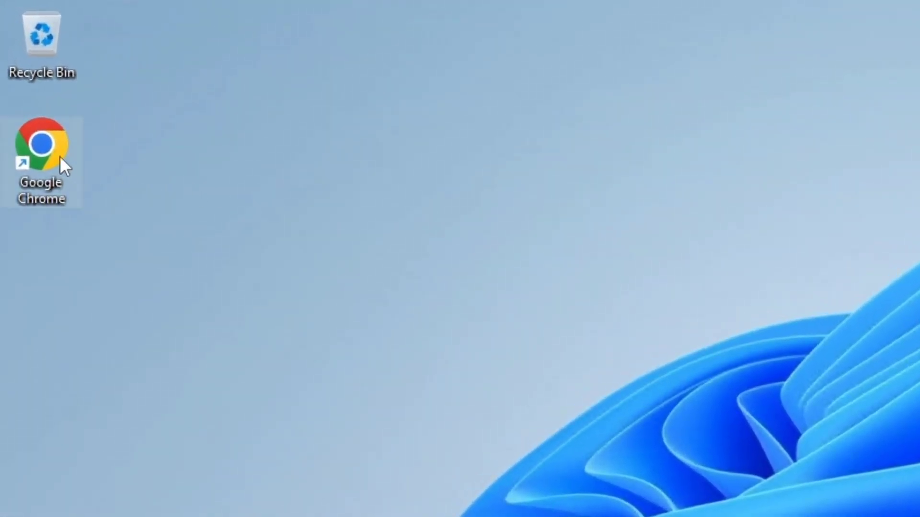
Launch Chrome from the desktop, dismiss the ad privacy notice, and maximize the window.
{"action": "double_click", "coordinate": [42, 143]}
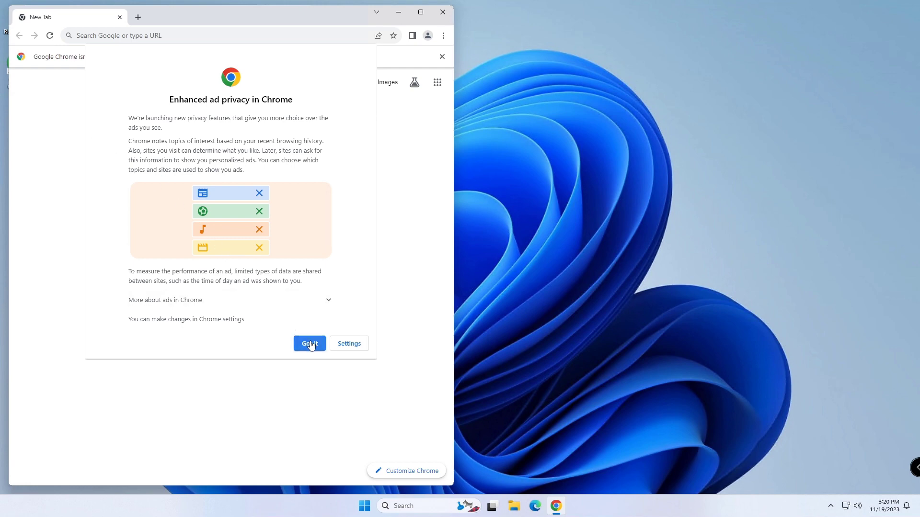
{"action": "left_click", "coordinate": [309, 343]}
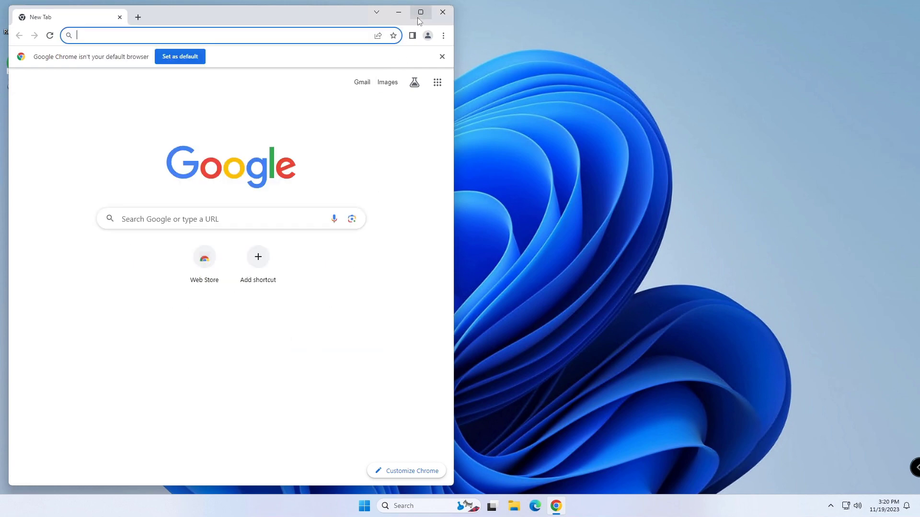
{"action": "left_click", "coordinate": [421, 11]}
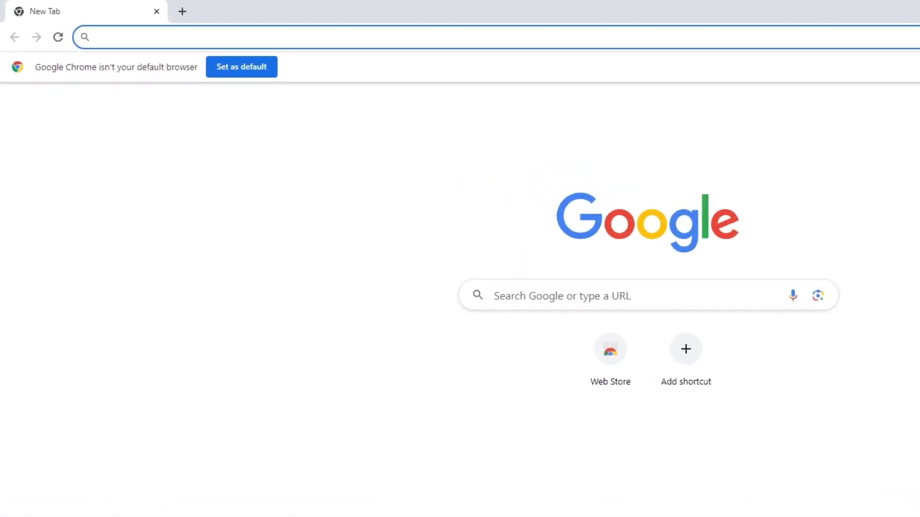
Open copilot.microsoft.com and sign in with the Microsoft account, choosing to stay signed in.
{"action": "type", "text": "copilot.microsoft.com"}
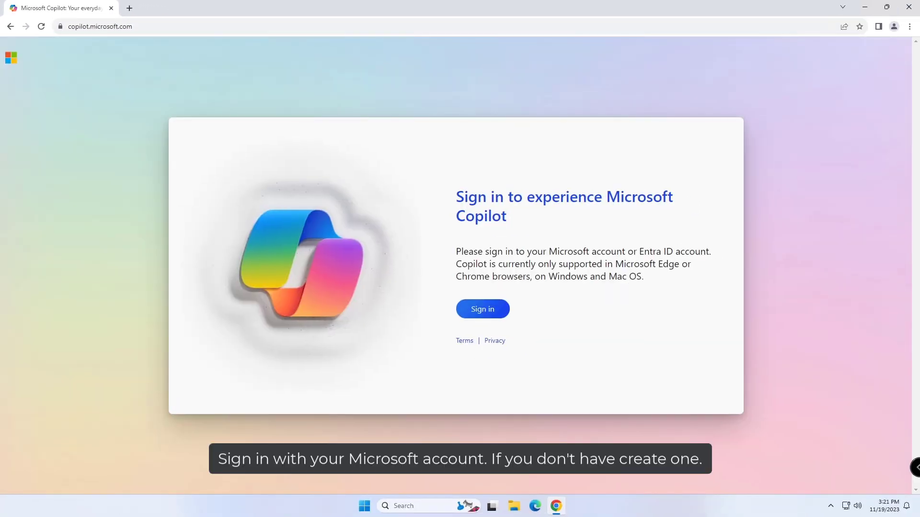
{"action": "mouse_move", "coordinate": [482, 309]}
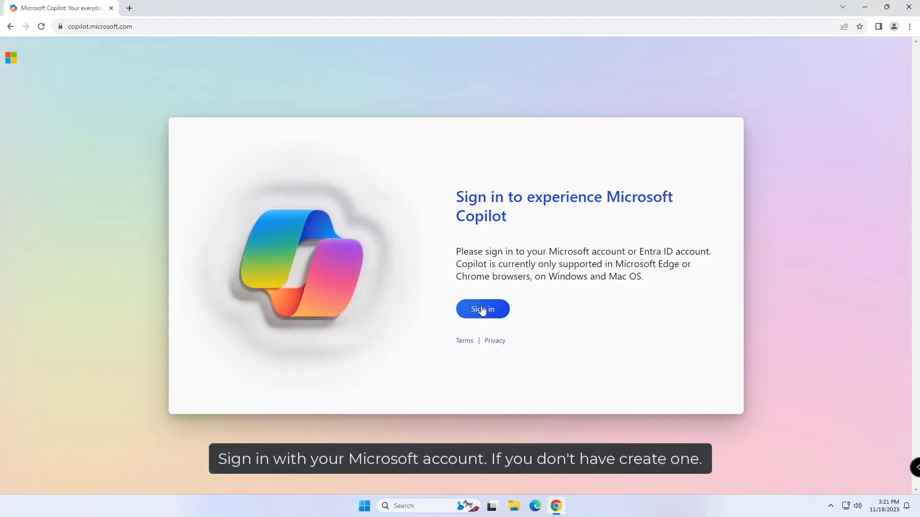
{"action": "left_click", "coordinate": [483, 309]}
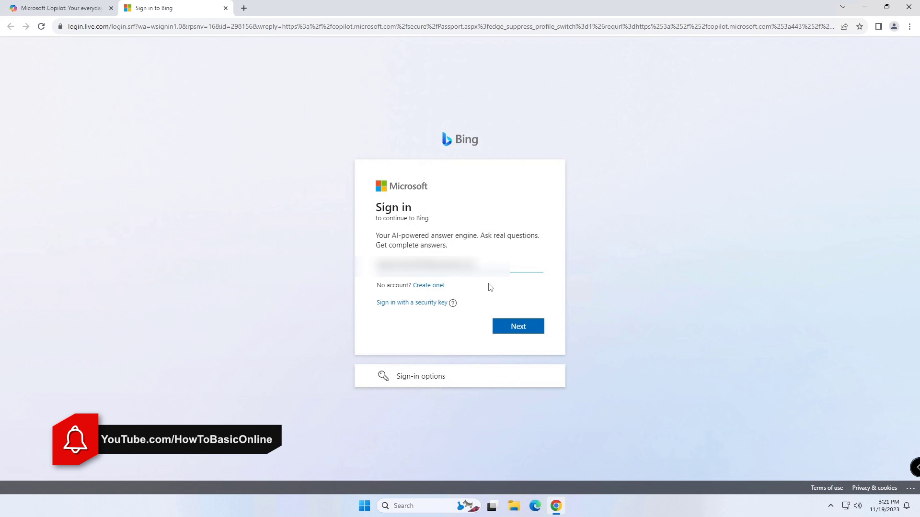
{"action": "left_click", "coordinate": [517, 327]}
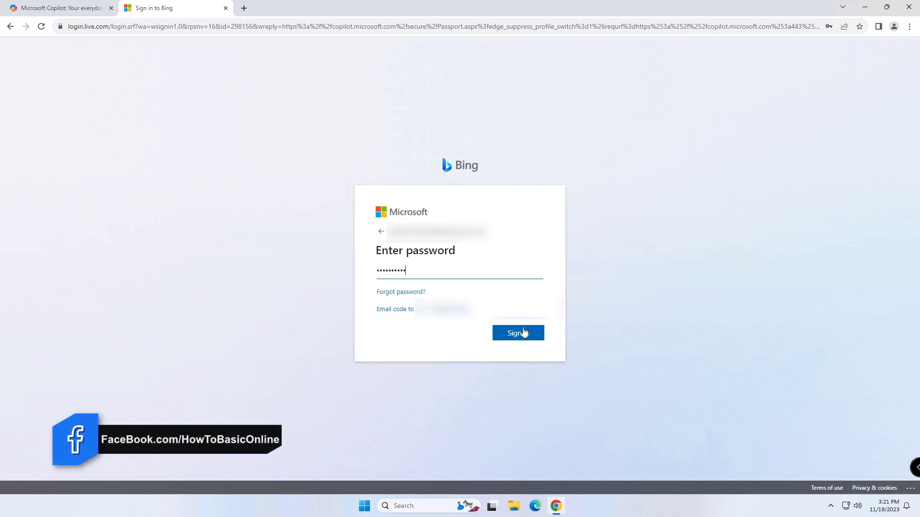
{"action": "left_click", "coordinate": [517, 333]}
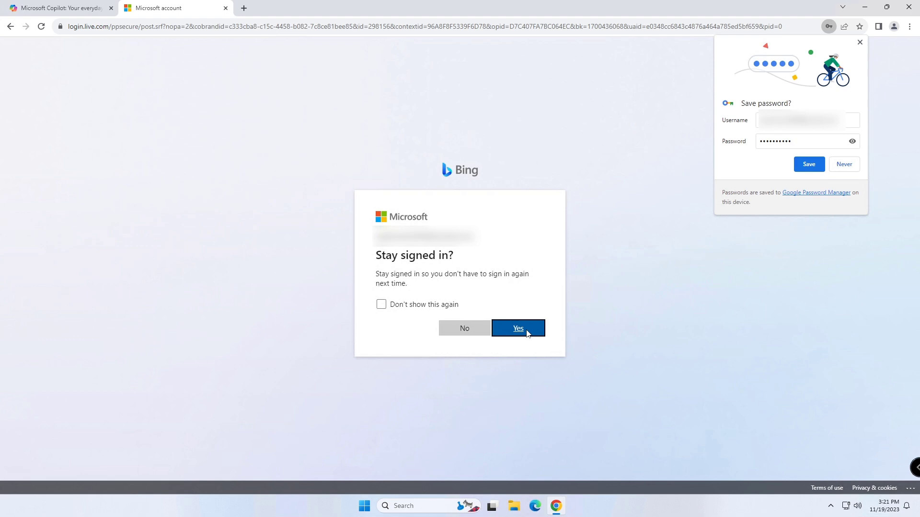
{"action": "left_click", "coordinate": [517, 328]}
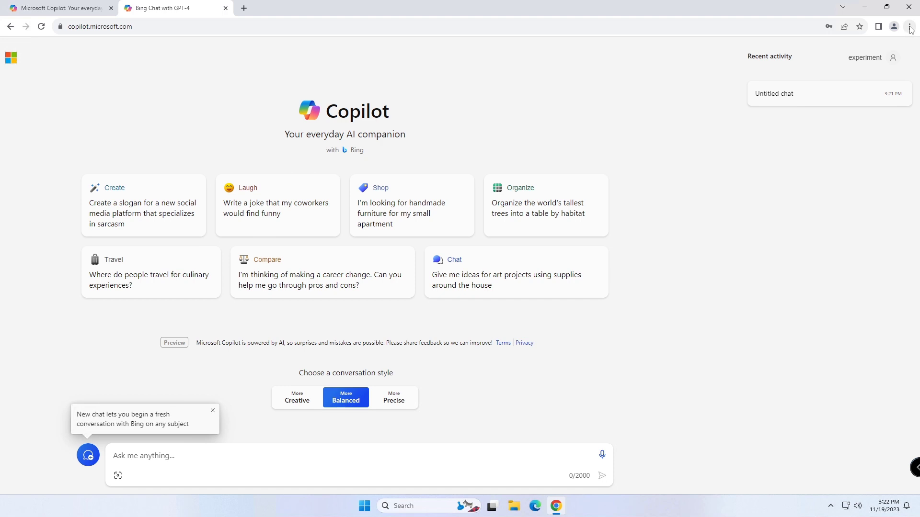
Create a Copilot shortcut from More tools with 'Open as window' ticked.
{"action": "left_click", "coordinate": [911, 27]}
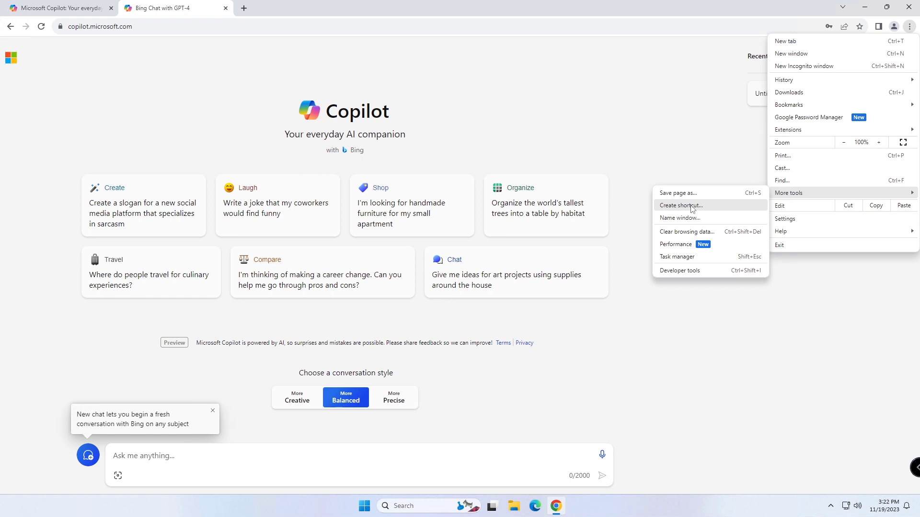
{"action": "left_click", "coordinate": [681, 206]}
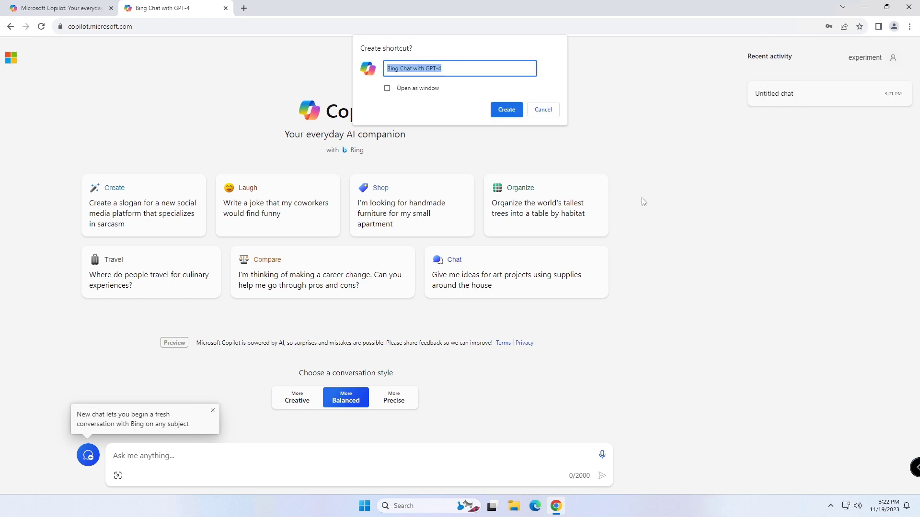
{"action": "mouse_move", "coordinate": [389, 94]}
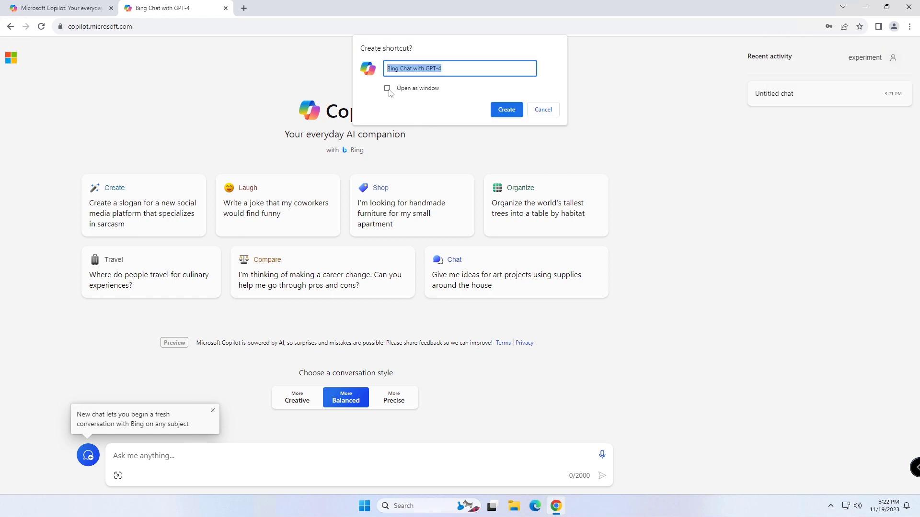
{"action": "left_click", "coordinate": [387, 88]}
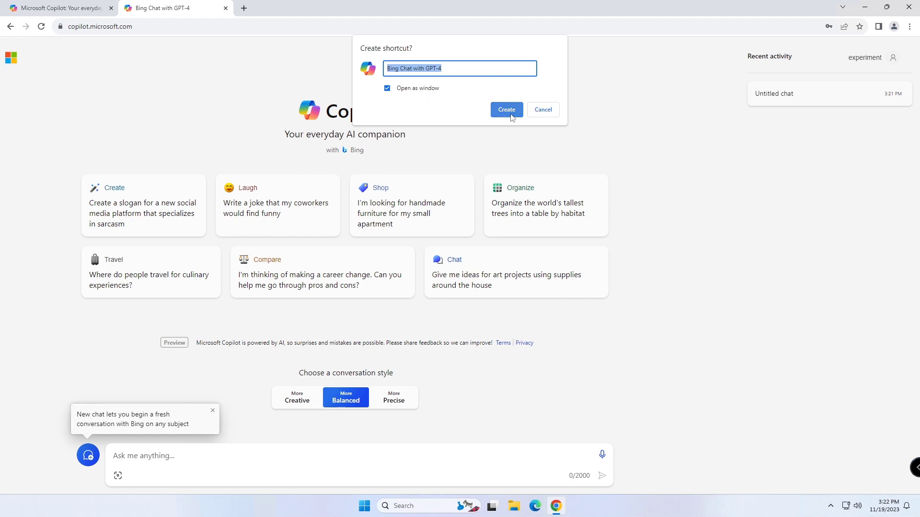
{"action": "left_click", "coordinate": [505, 110]}
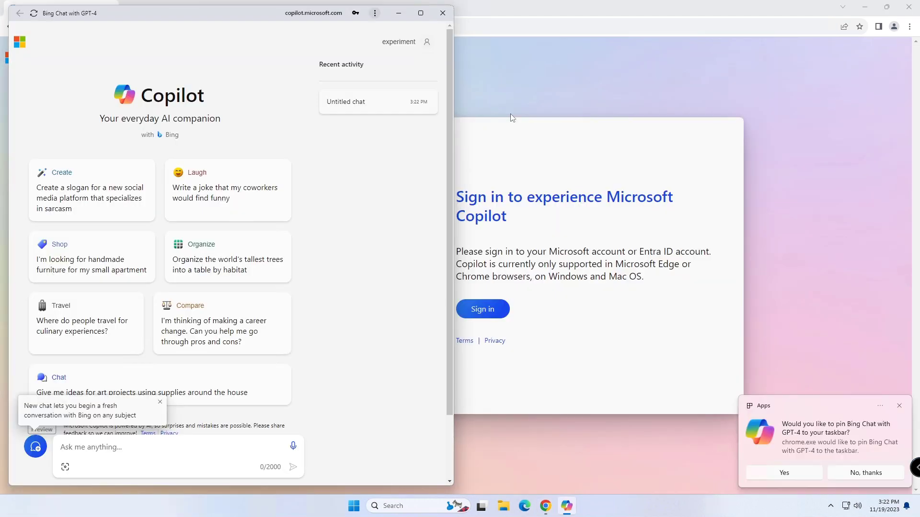
{"action": "mouse_move", "coordinate": [424, 172]}
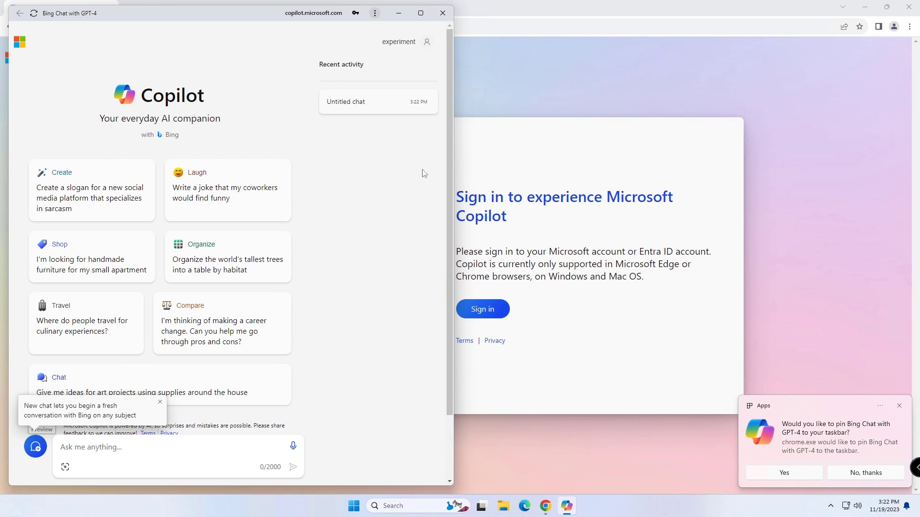
{"action": "mouse_move", "coordinate": [390, 219]}
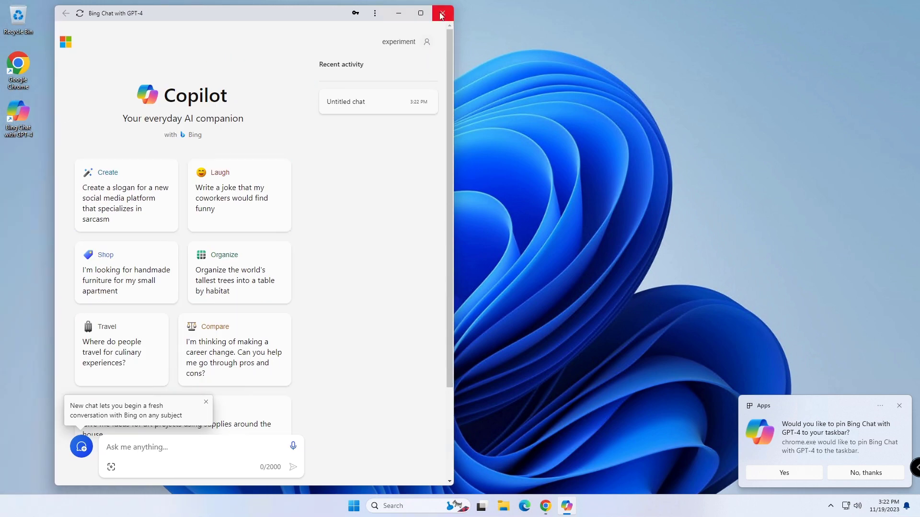
{"action": "left_click", "coordinate": [441, 13]}
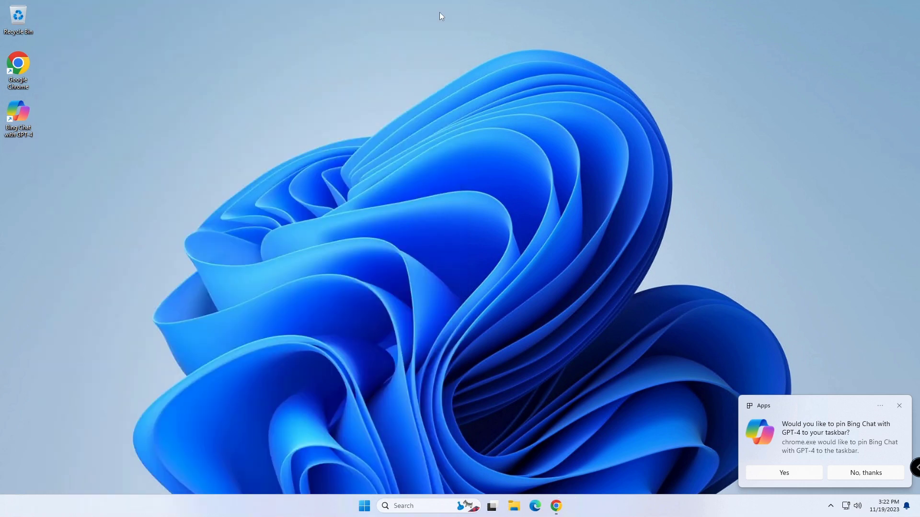
{"action": "mouse_move", "coordinate": [44, 128]}
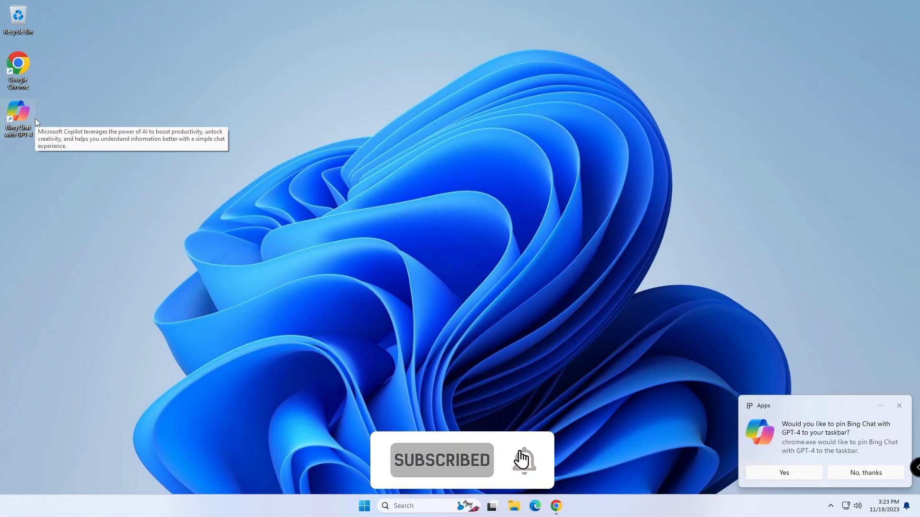
{"action": "double_click", "coordinate": [18, 117]}
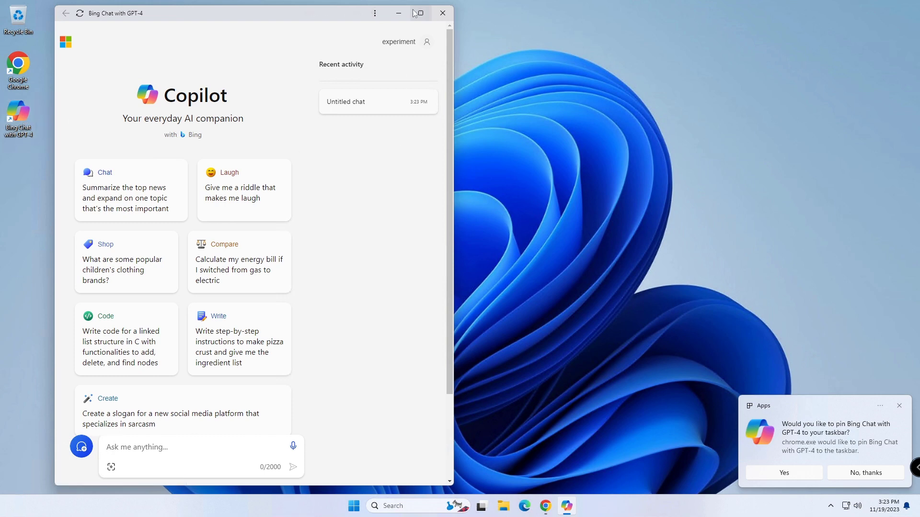
{"action": "left_click", "coordinate": [418, 13]}
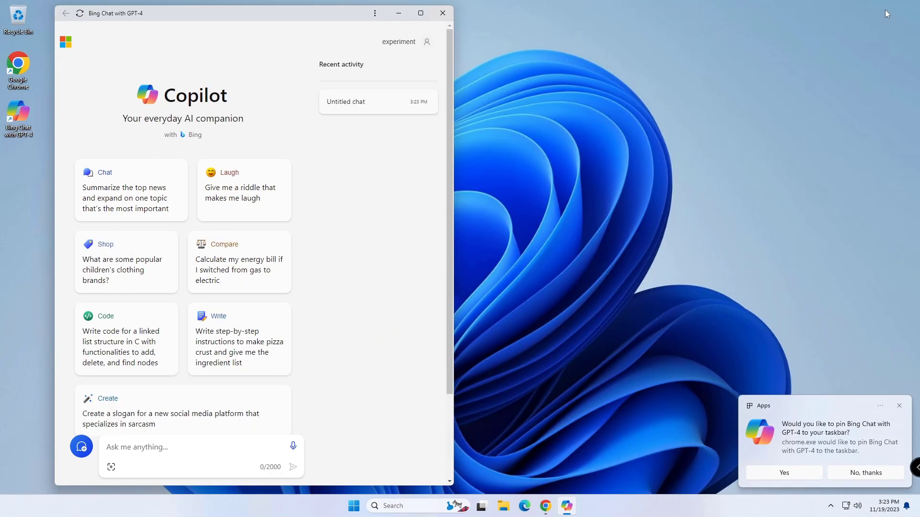
{"action": "left_click", "coordinate": [442, 13]}
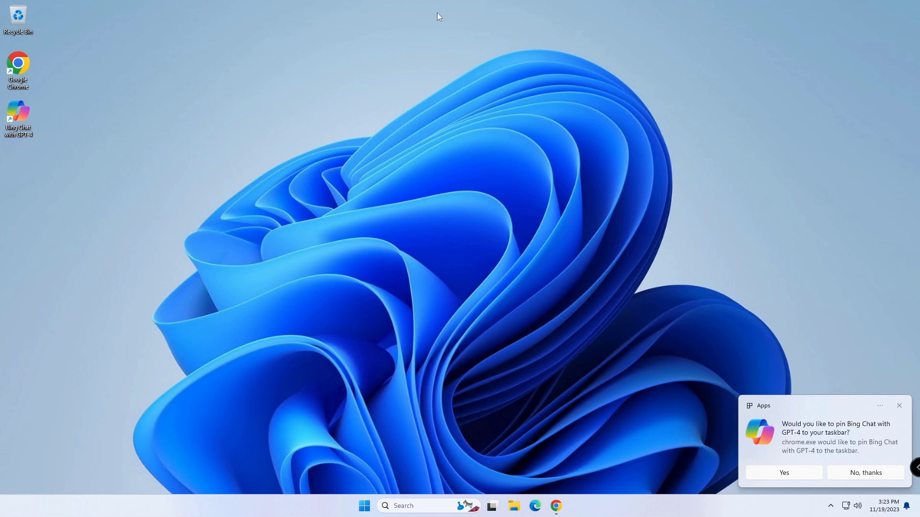
Go to chrome://apps in a new tab.
{"action": "left_click", "coordinate": [556, 506]}
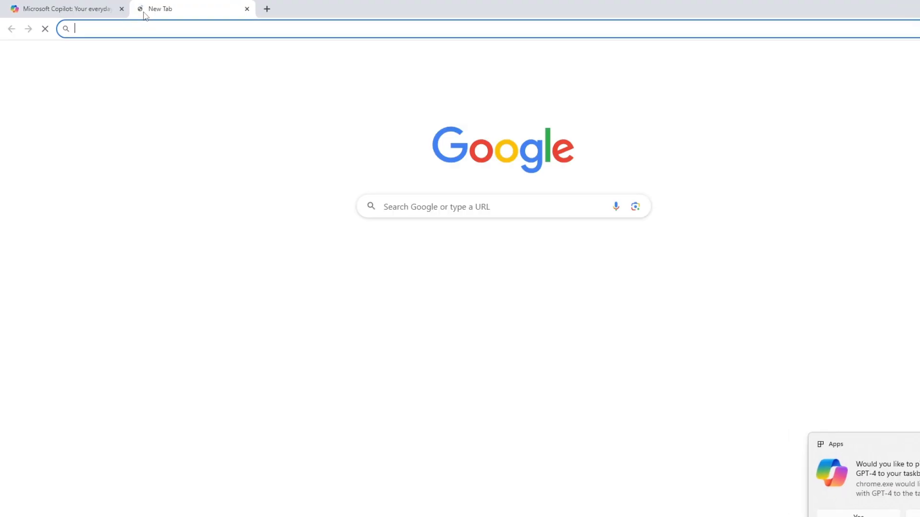
{"action": "type", "text": "chrome://"}
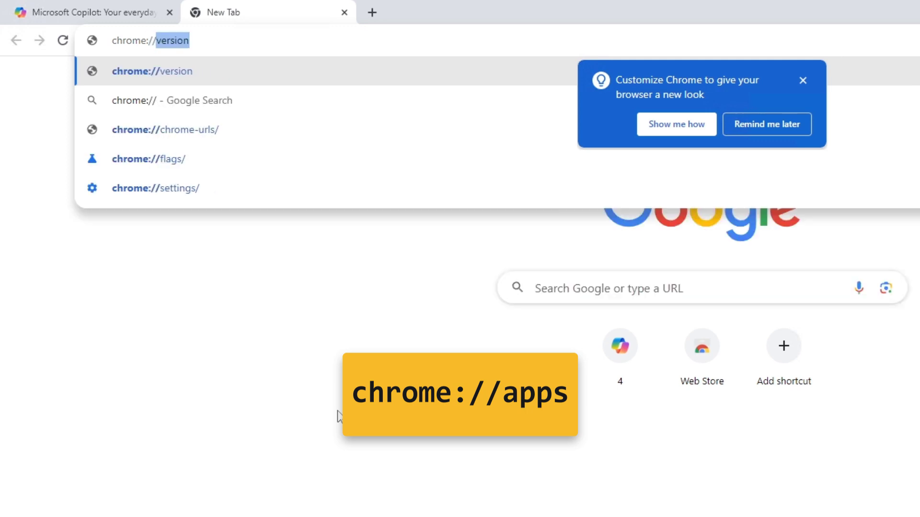
{"action": "type", "text": "chrome://apps"}
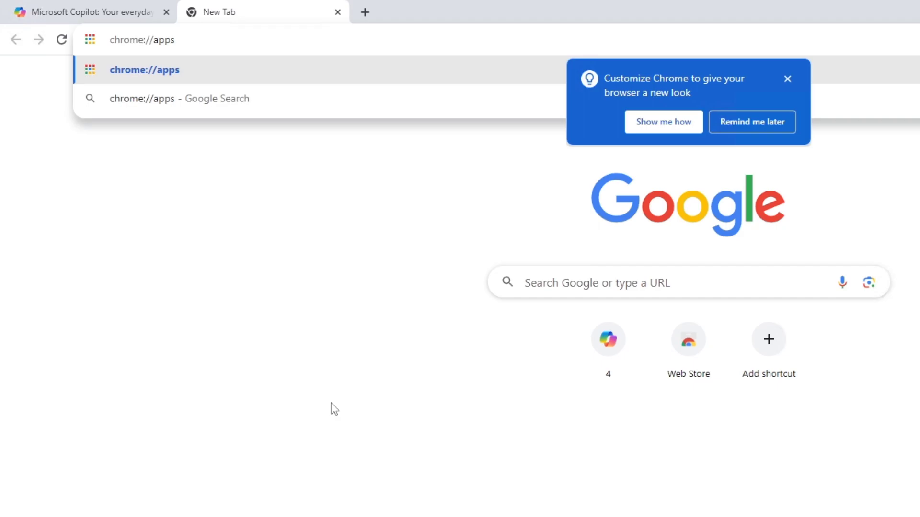
{"action": "key", "text": "Enter"}
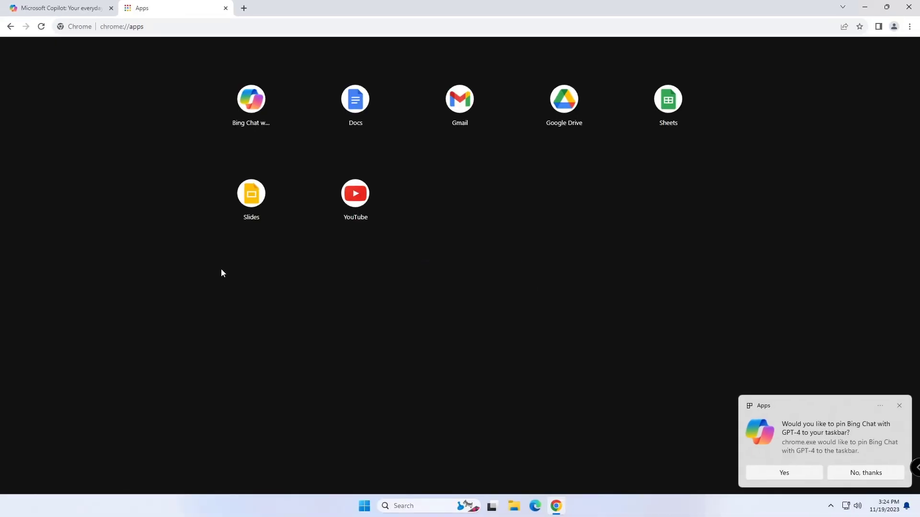
{"action": "mouse_move", "coordinate": [216, 98]}
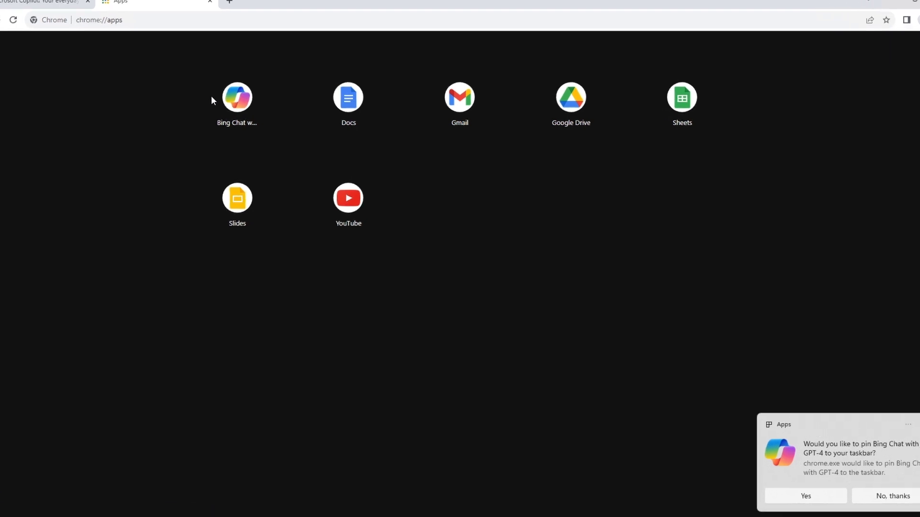
Uninstall the Bing Chat with GPT-4 app, also deleting its data from Chrome.
{"action": "right_click", "coordinate": [237, 98]}
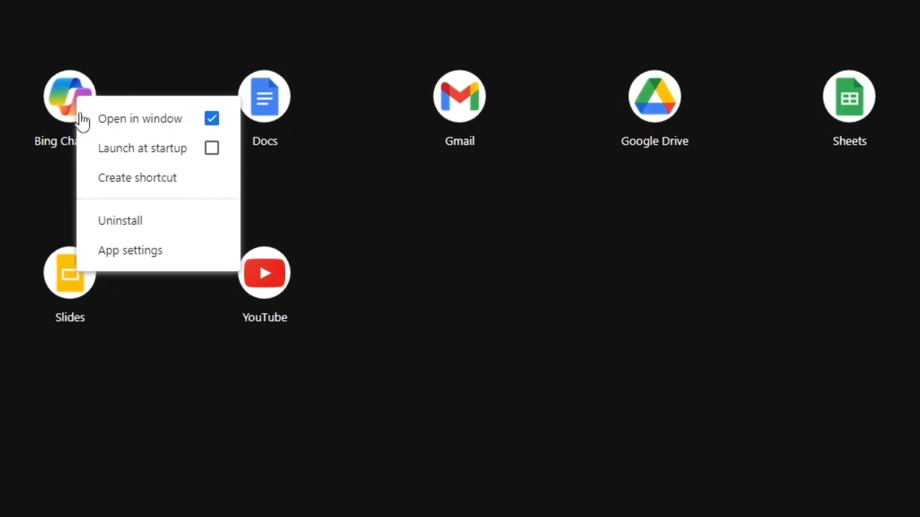
{"action": "mouse_move", "coordinate": [120, 222]}
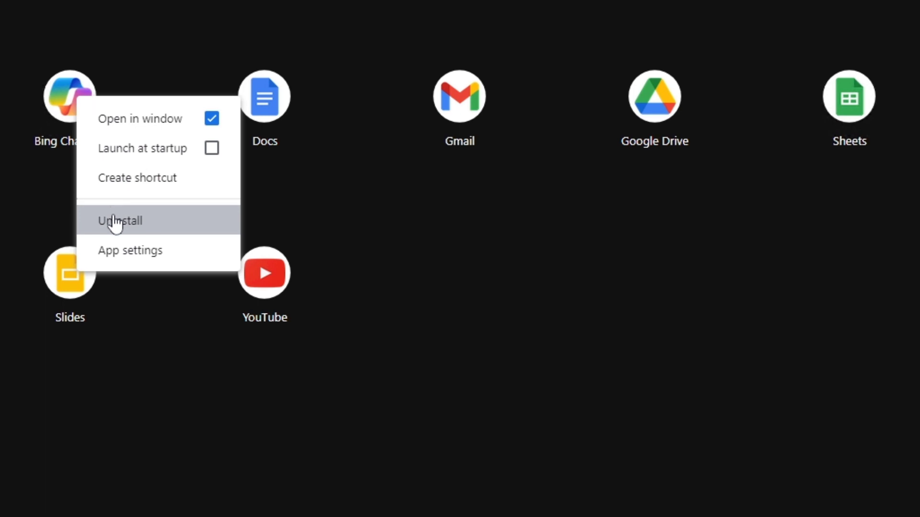
{"action": "left_click", "coordinate": [119, 221]}
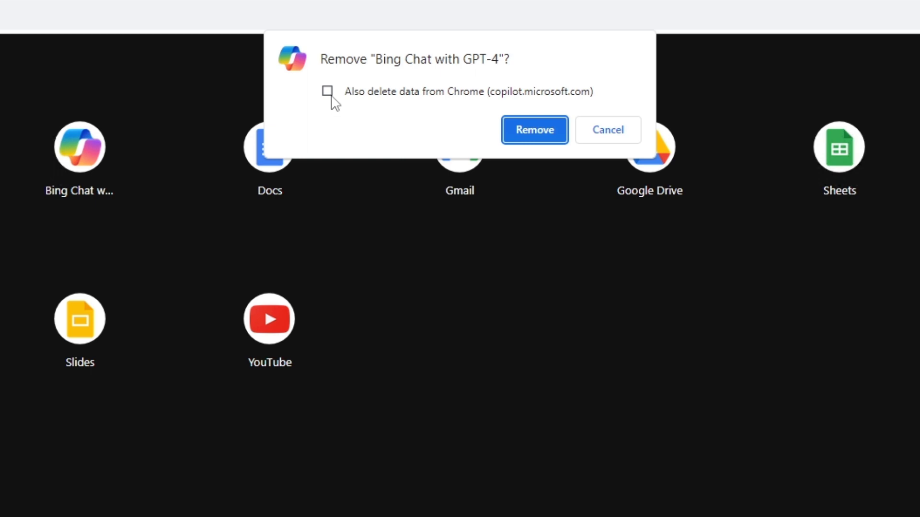
{"action": "left_click", "coordinate": [327, 92]}
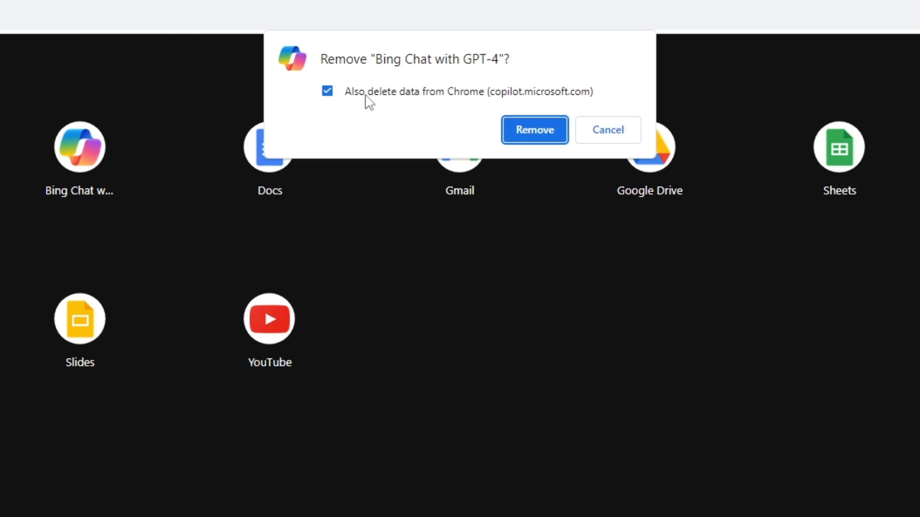
{"action": "left_click", "coordinate": [533, 129]}
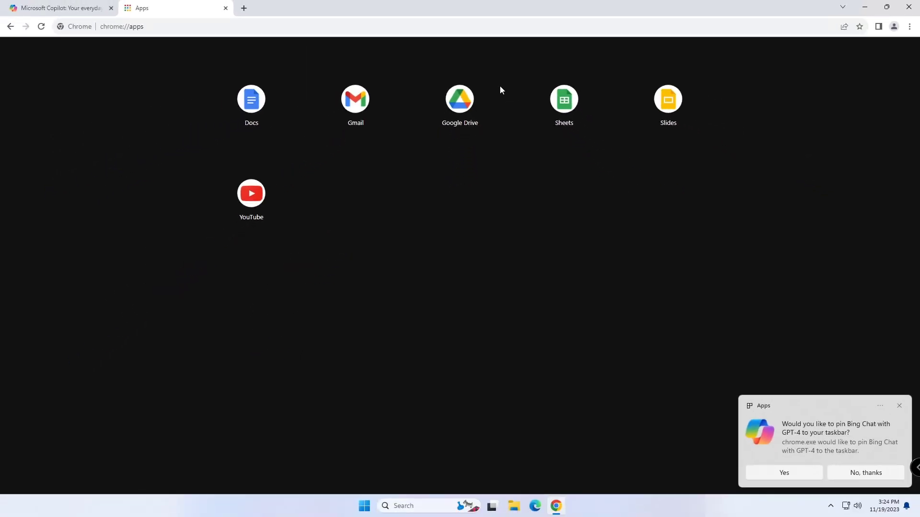
{"action": "mouse_move", "coordinate": [523, 89]}
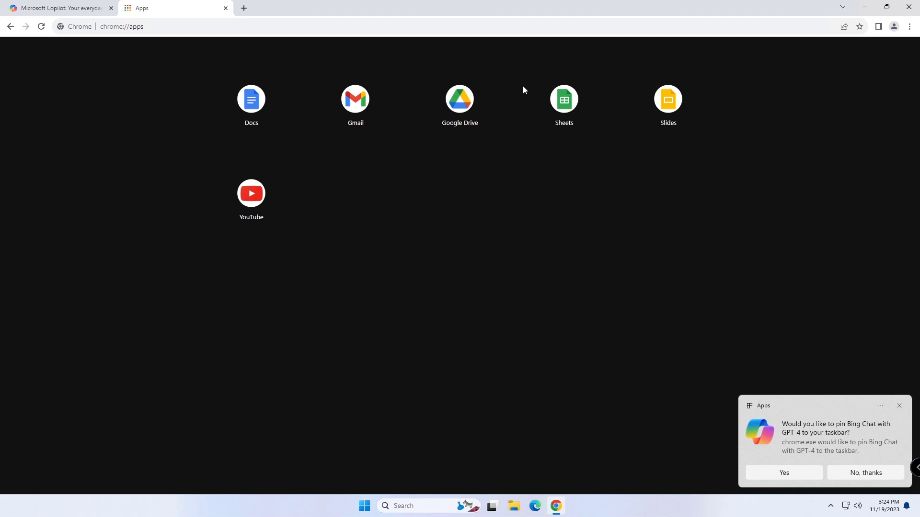